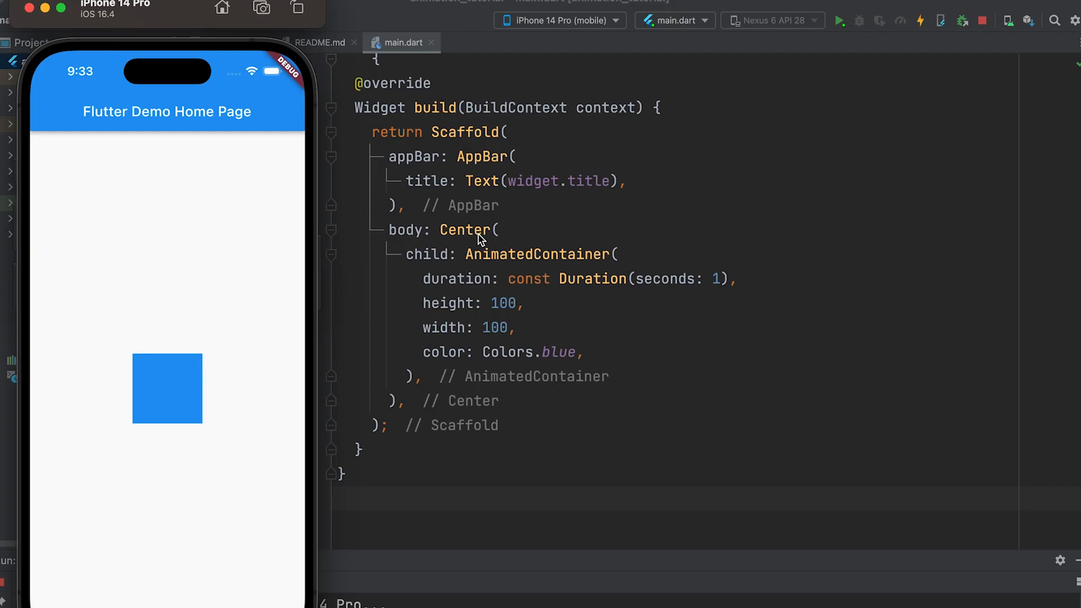
# - Wrap the AnimatedContainer in a new GestureDetector parent widget
pyautogui.click(349, 250)
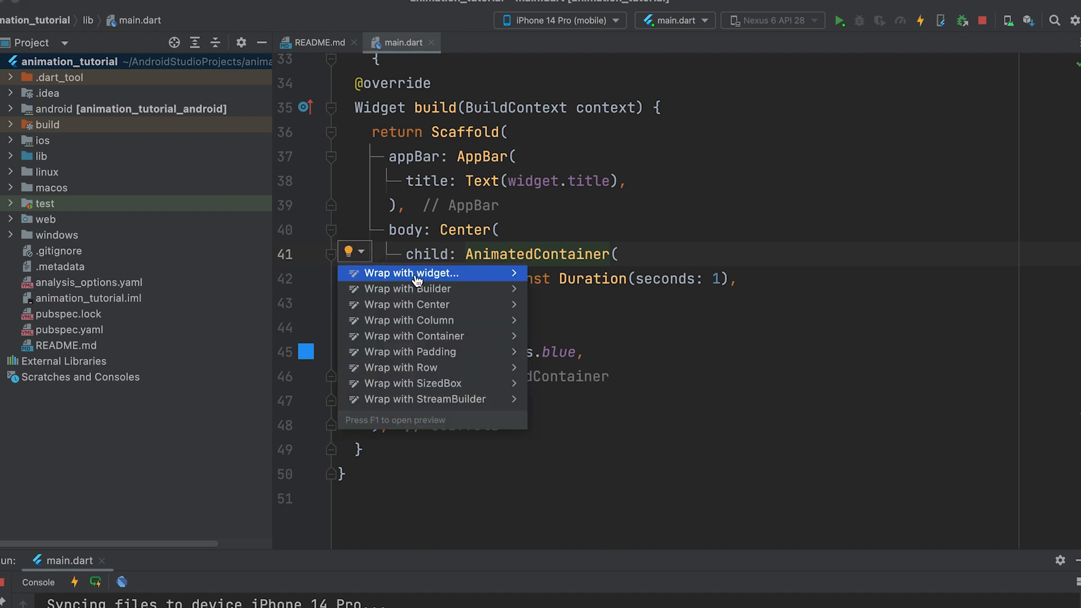
pyautogui.click(410, 273)
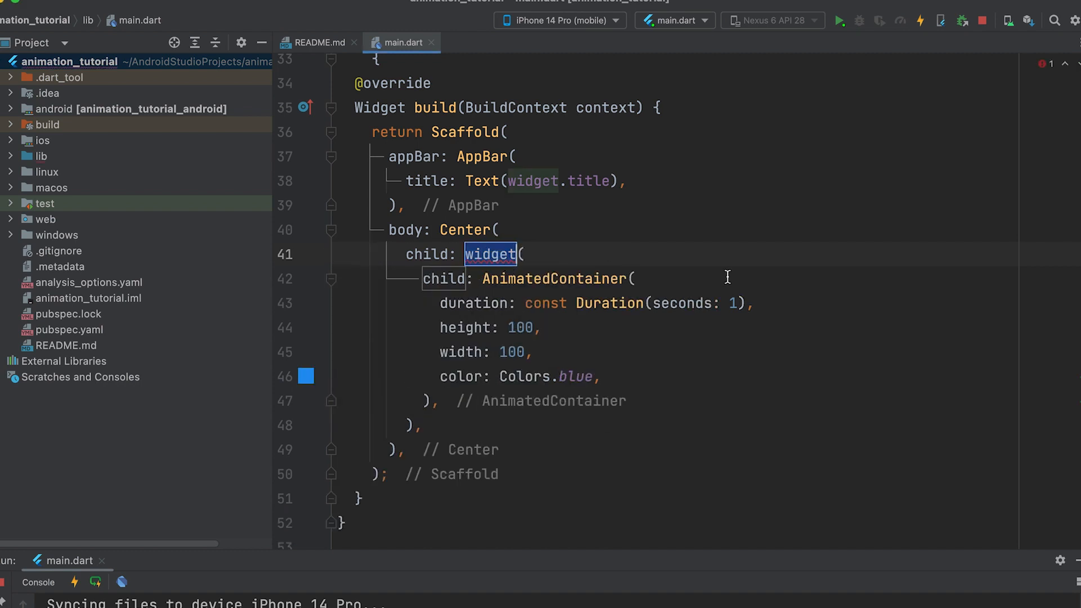
pyautogui.write('GestureDetector')
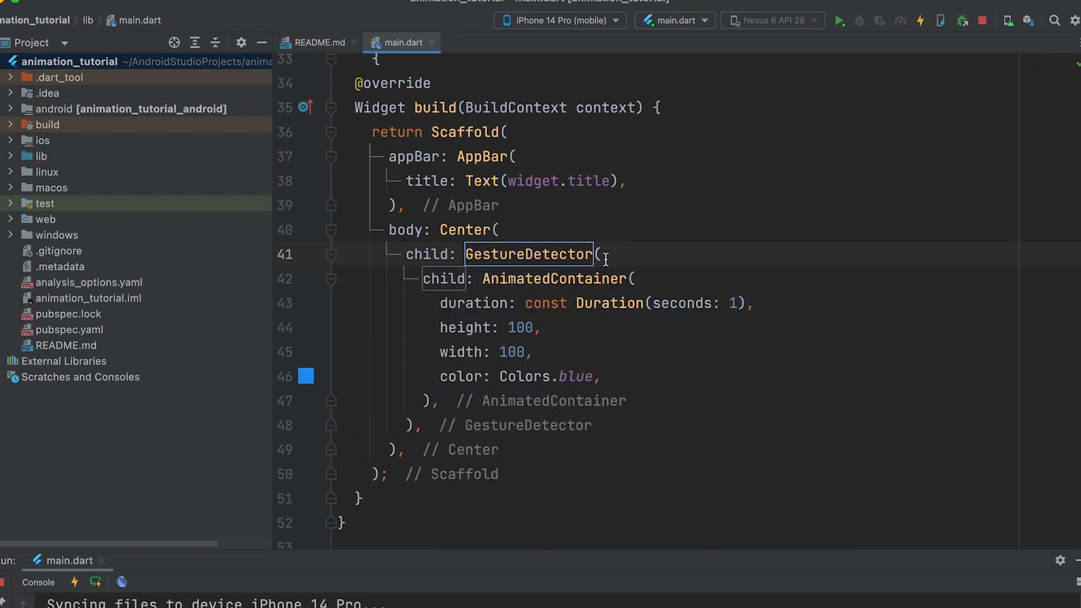
# - Start an onTap: () { handler on the GestureDetector
pyautogui.write('on')
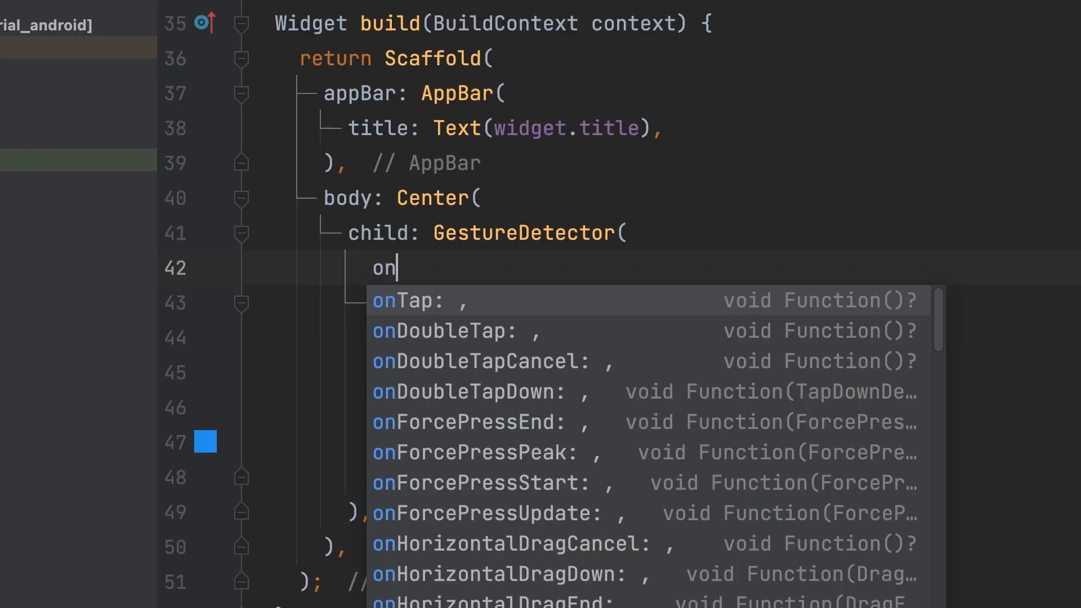
pyautogui.click(405, 300)
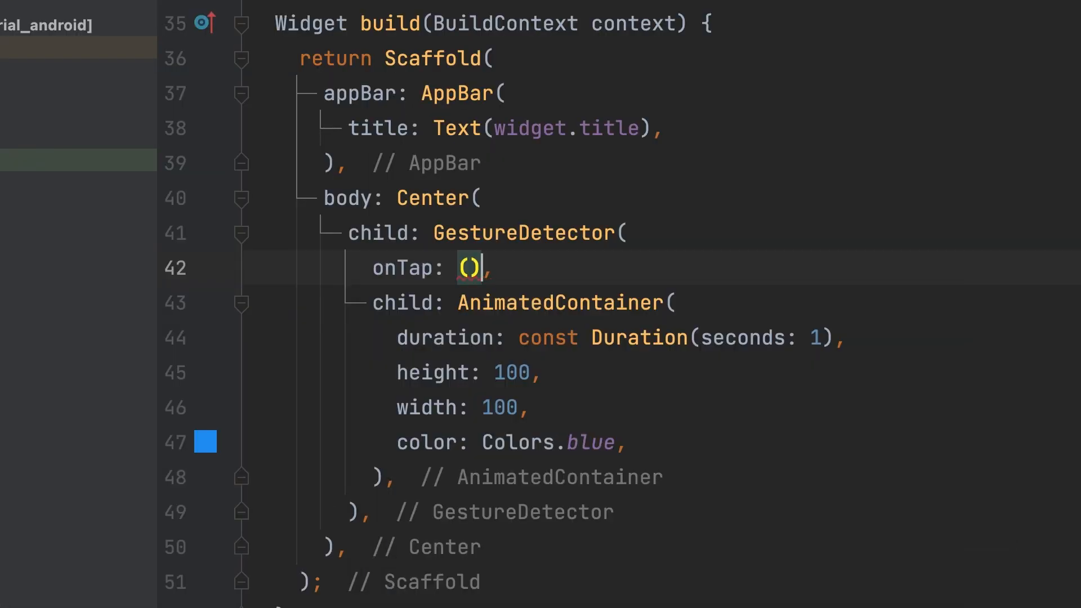
pyautogui.write('{')
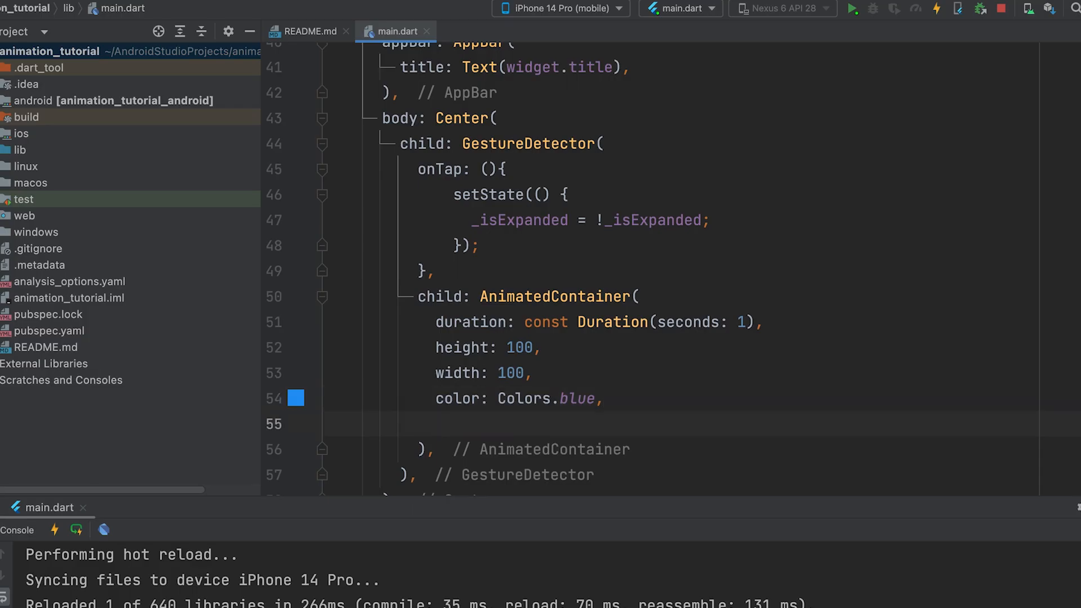
# - Add curve: Curves.fastOutSlowIn to the AnimatedContainer and review the centred 'Click me!' label code
pyautogui.write('curve: Curve.,')
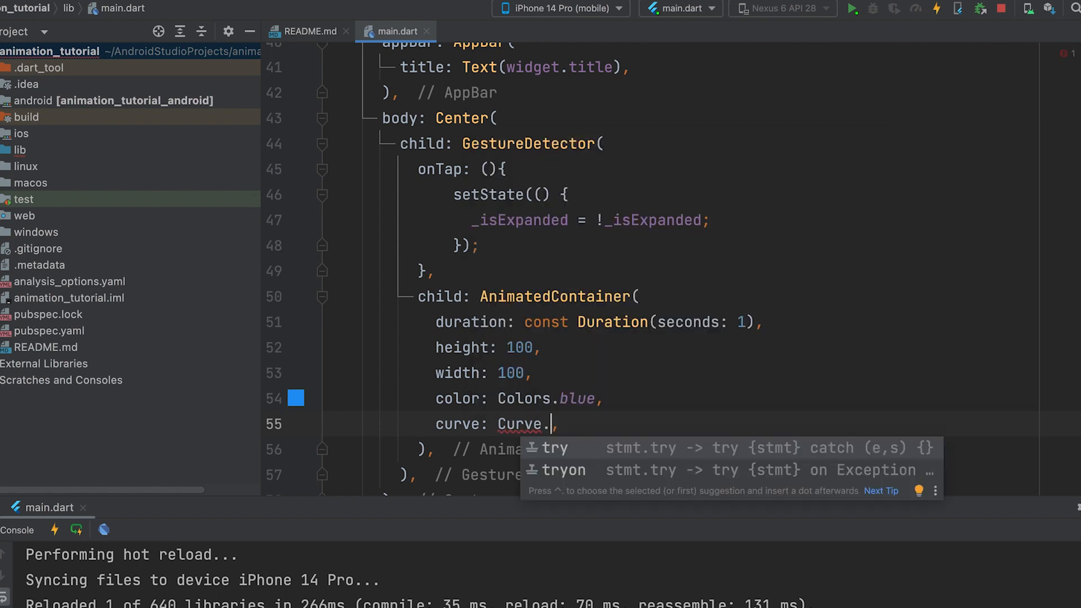
pyautogui.write('s')
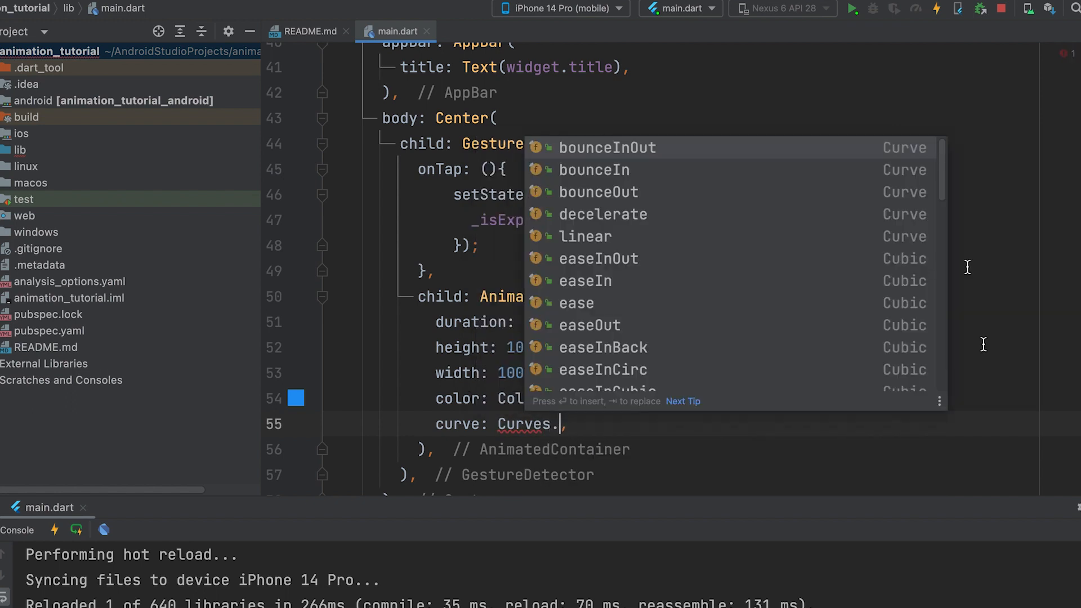
pyautogui.scroll(-3)
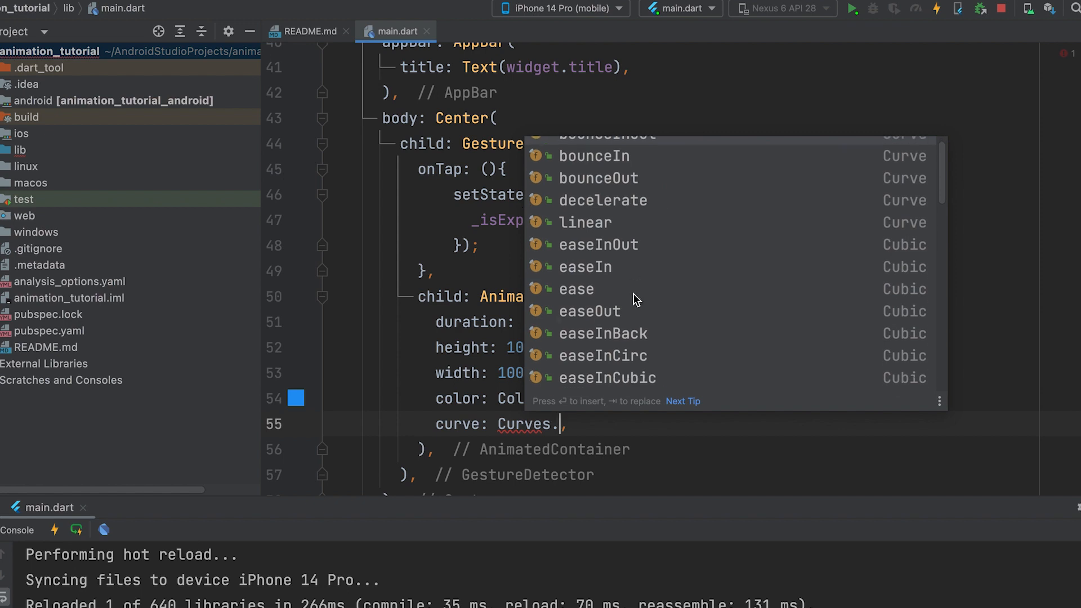
pyautogui.scroll(-3)
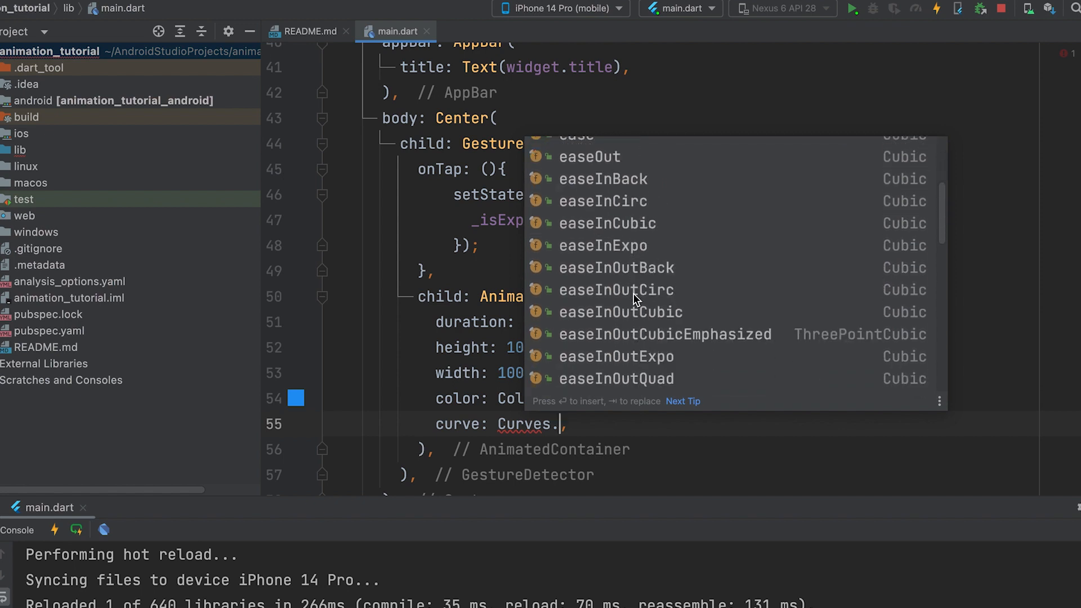
pyautogui.scroll(-3)
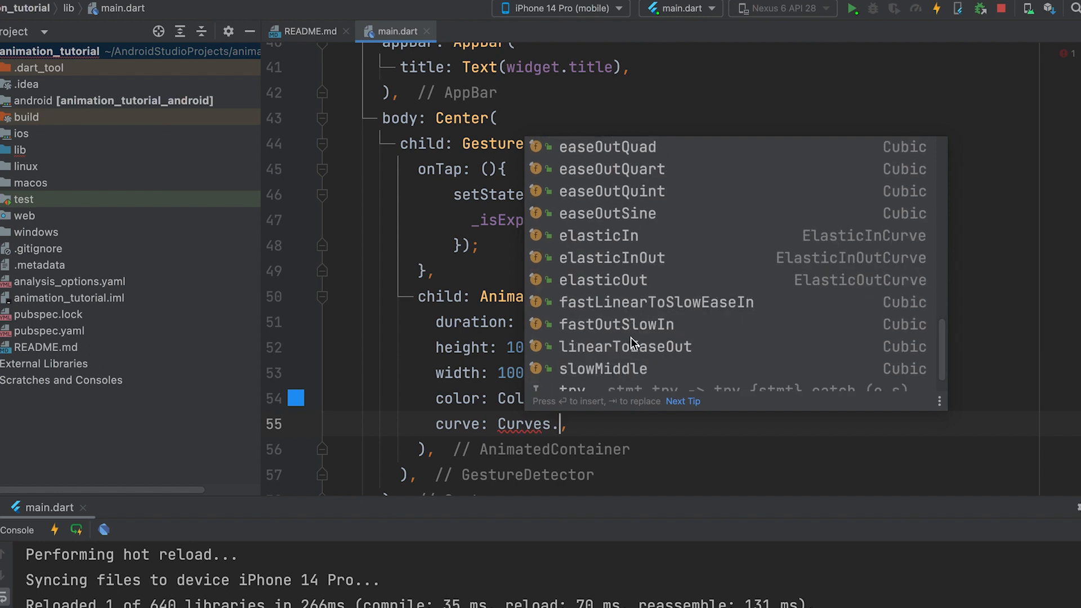
pyautogui.scroll(-3)
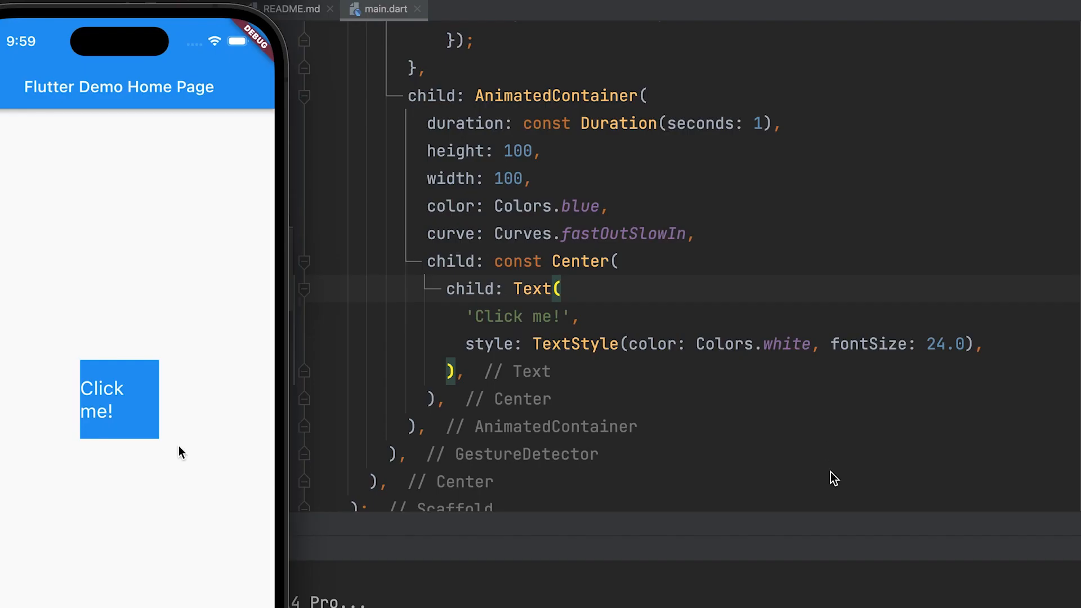
# - Replace the AnimatedContainer's height 100 and width with 120 each
pyautogui.doubleClick(517, 151)
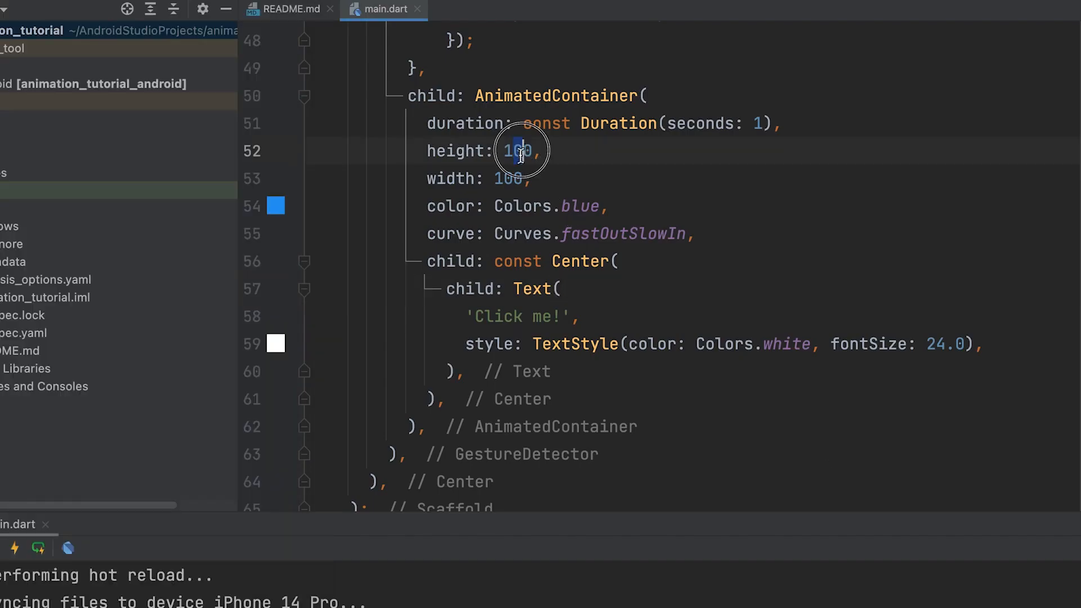
pyautogui.write('120')
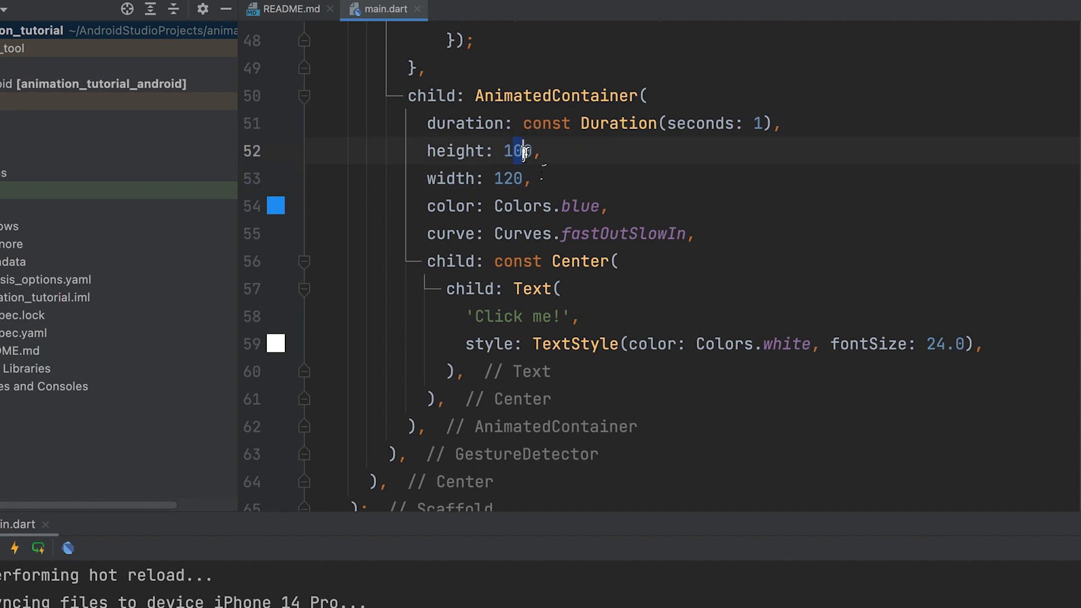
pyautogui.write('120')
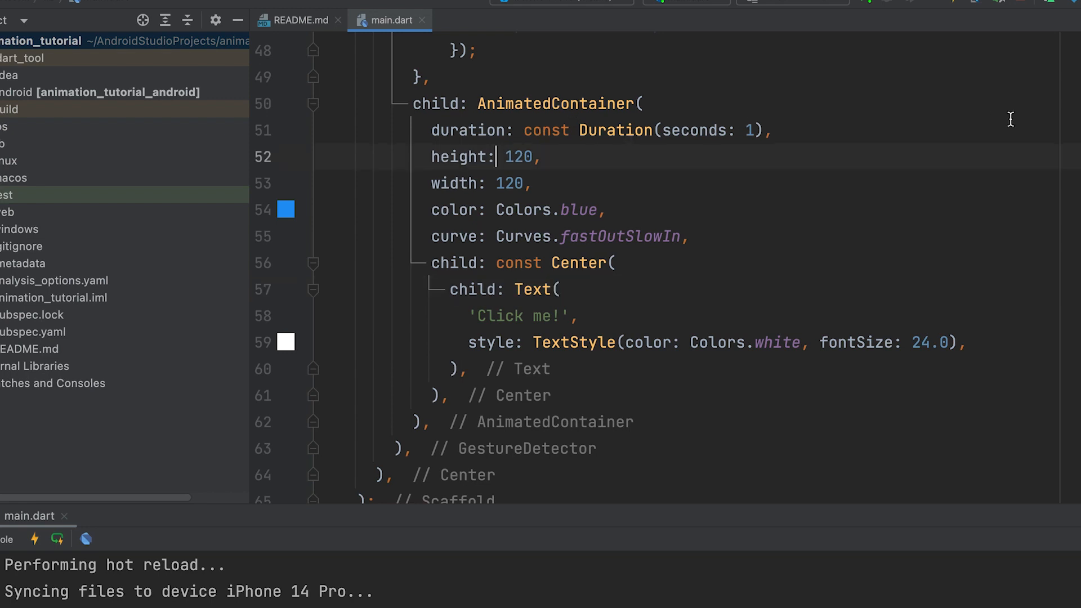
# - Set height and width to _isExpanded ? 300 : 120
pyautogui.write('_isExpanded')
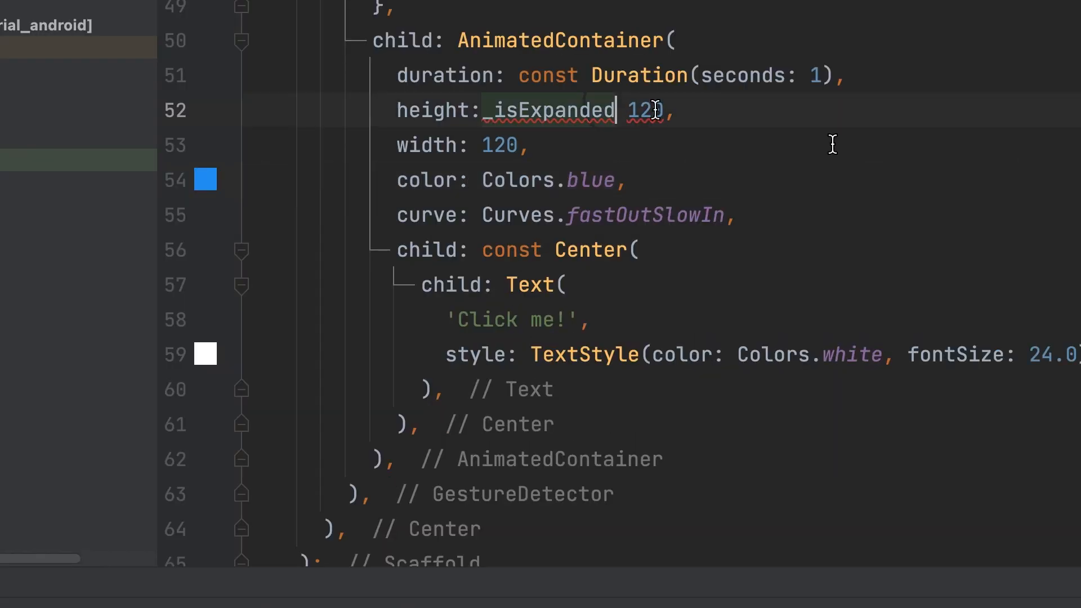
pyautogui.write('?')
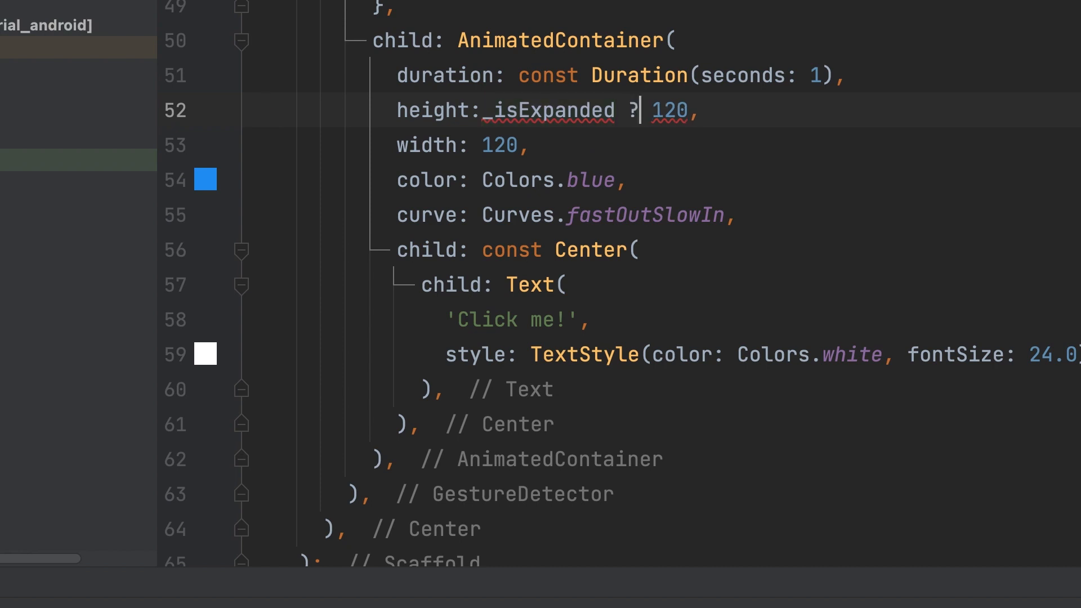
pyautogui.write('300')
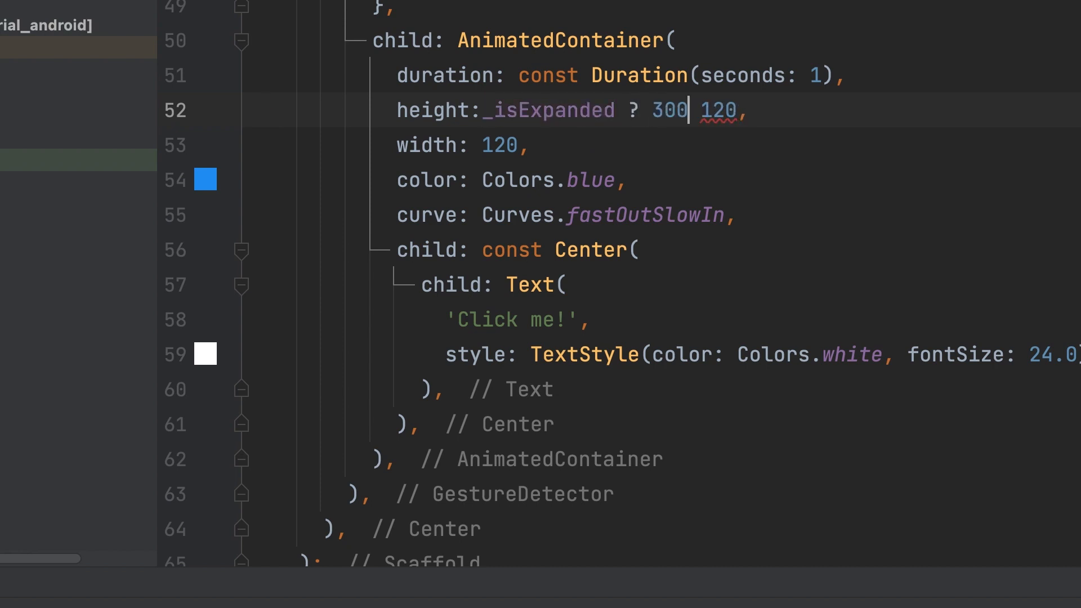
pyautogui.write(':c')
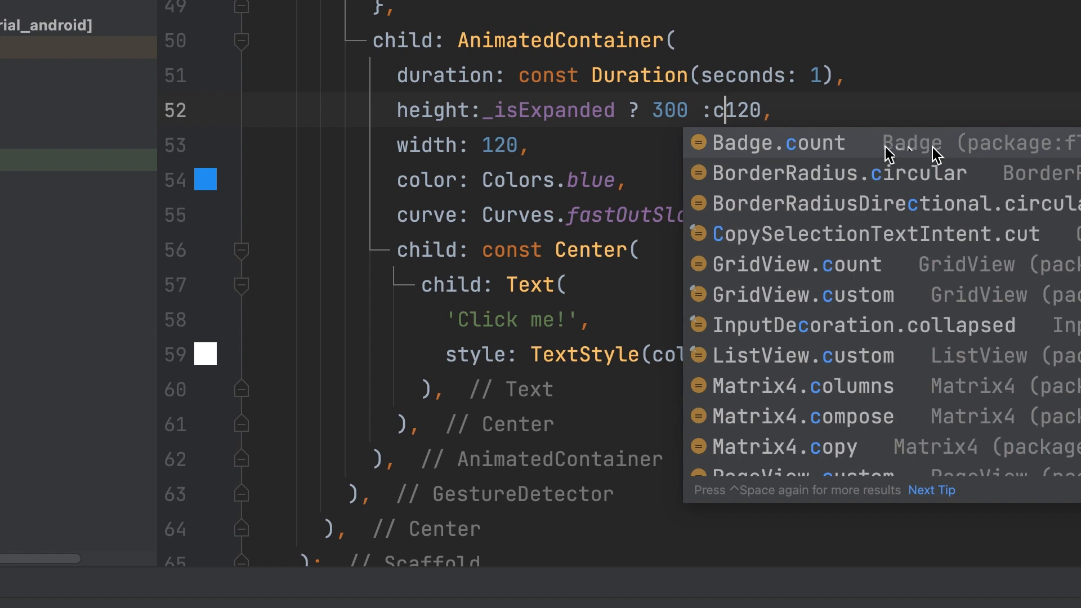
pyautogui.press('Escape')
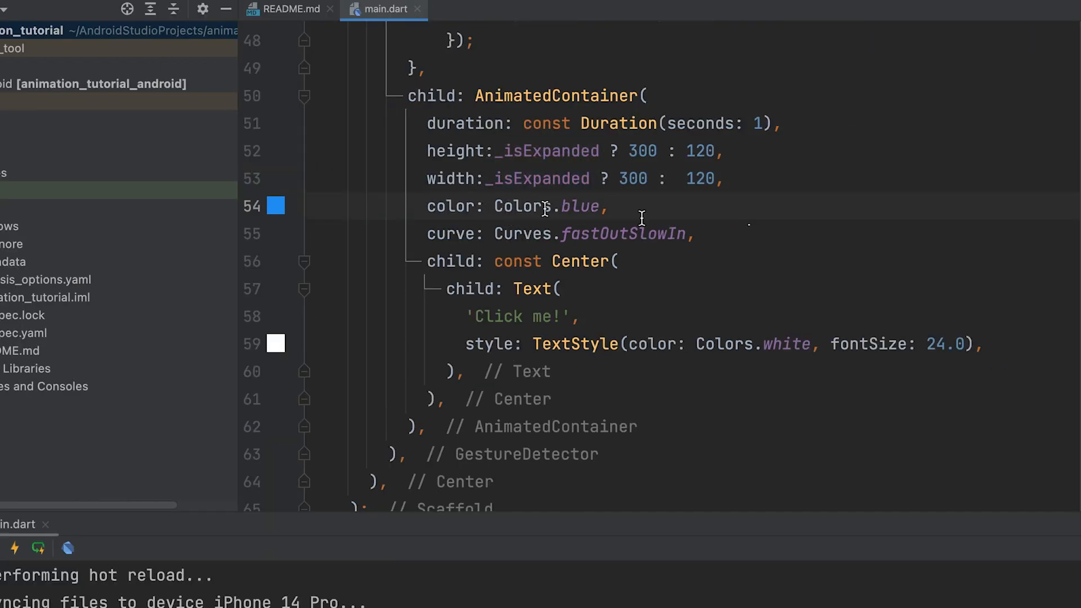
# - Set color to _isExpanded ? Colors.red : Colors.blue
pyautogui.write('_isExpanded ? :')
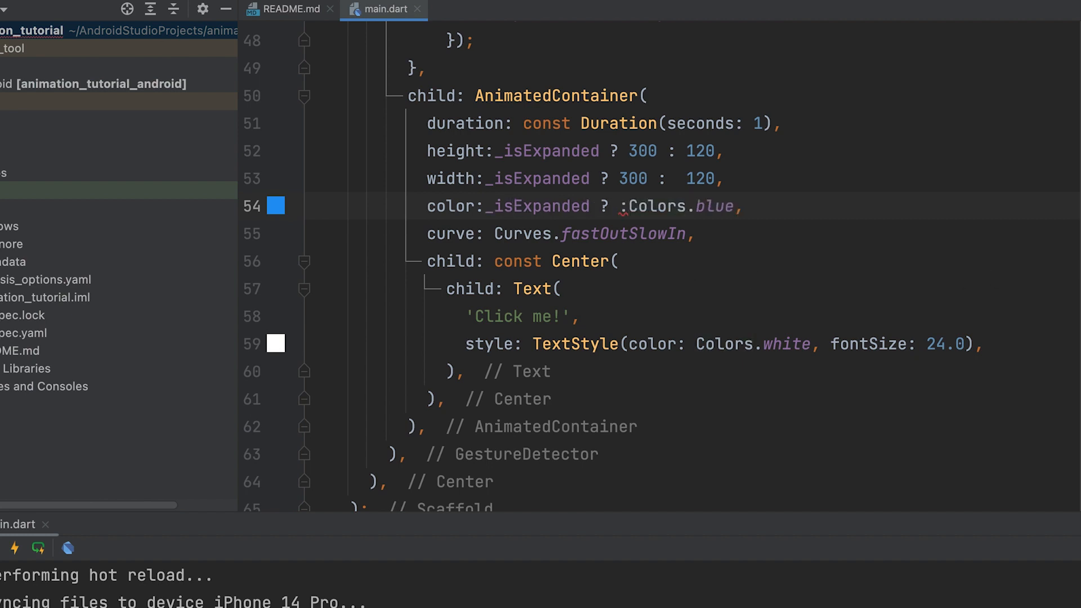
pyautogui.write('C')
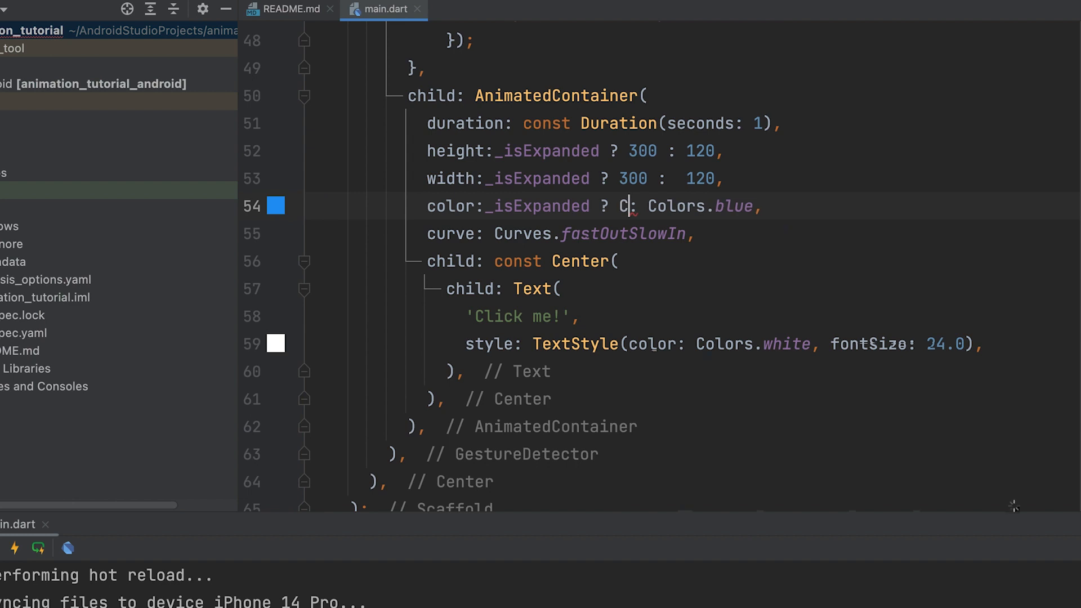
pyautogui.write('Colors.red')
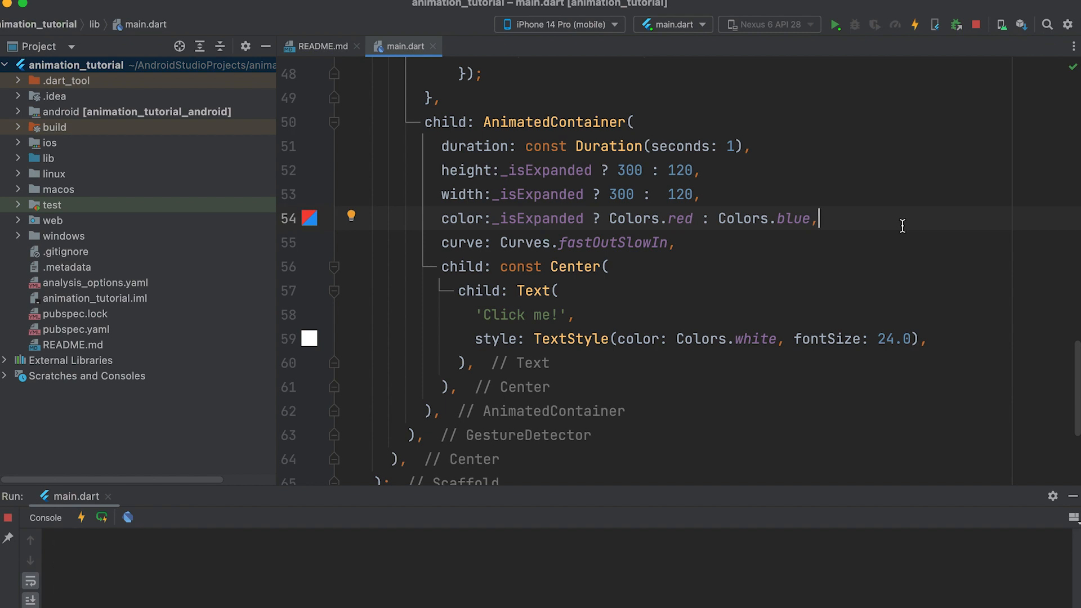
# - Tap 'Click me!' in the simulator repeatedly, toggling between the small blue and large red square
pyautogui.click(833, 24)
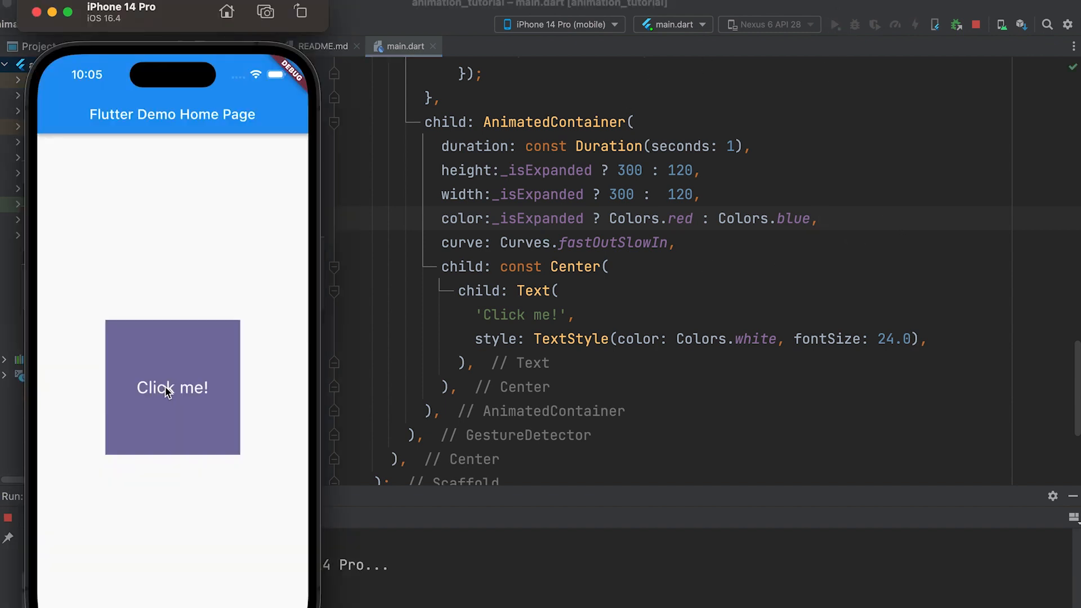
pyautogui.click(171, 386)
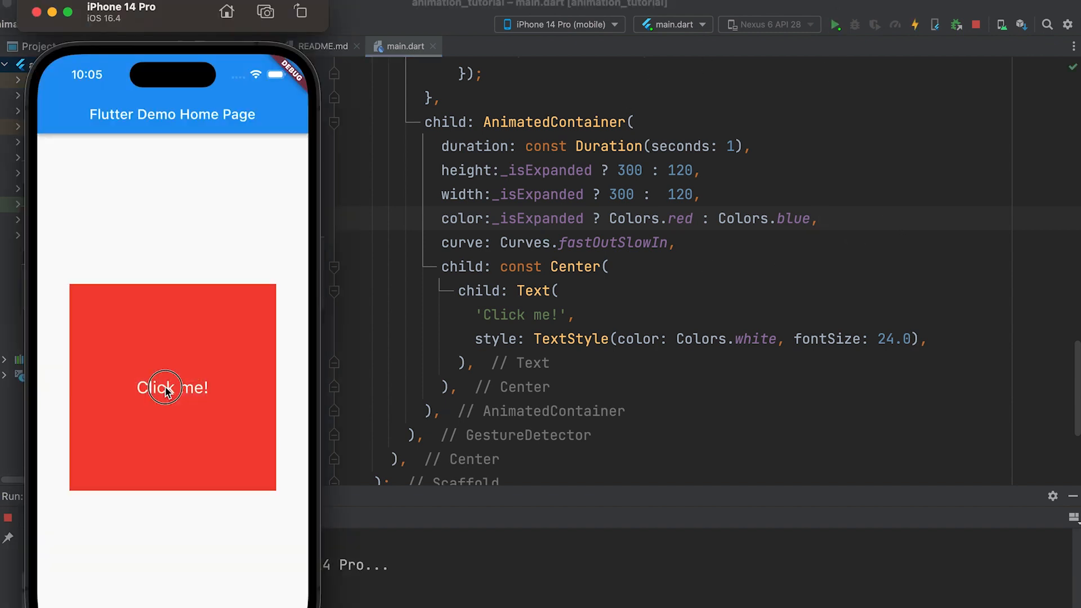
pyautogui.click(172, 387)
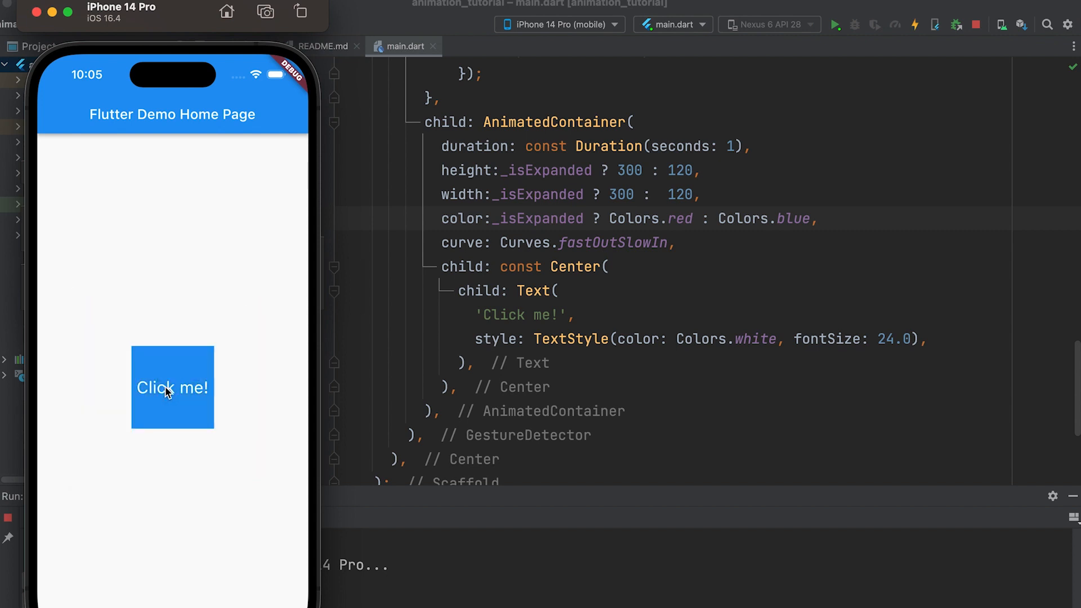
pyautogui.click(171, 386)
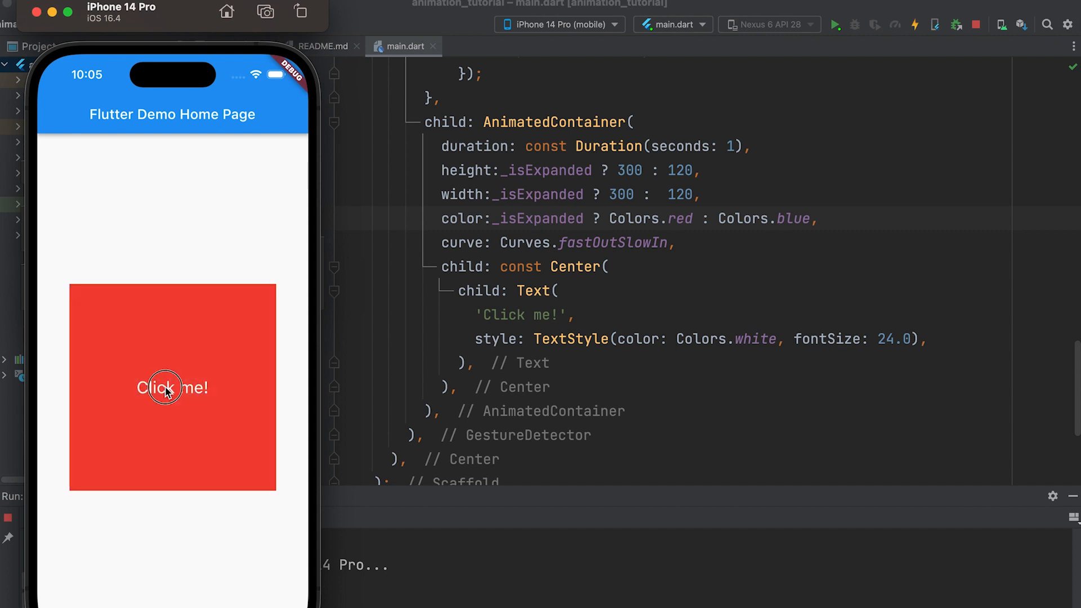
pyautogui.click(172, 388)
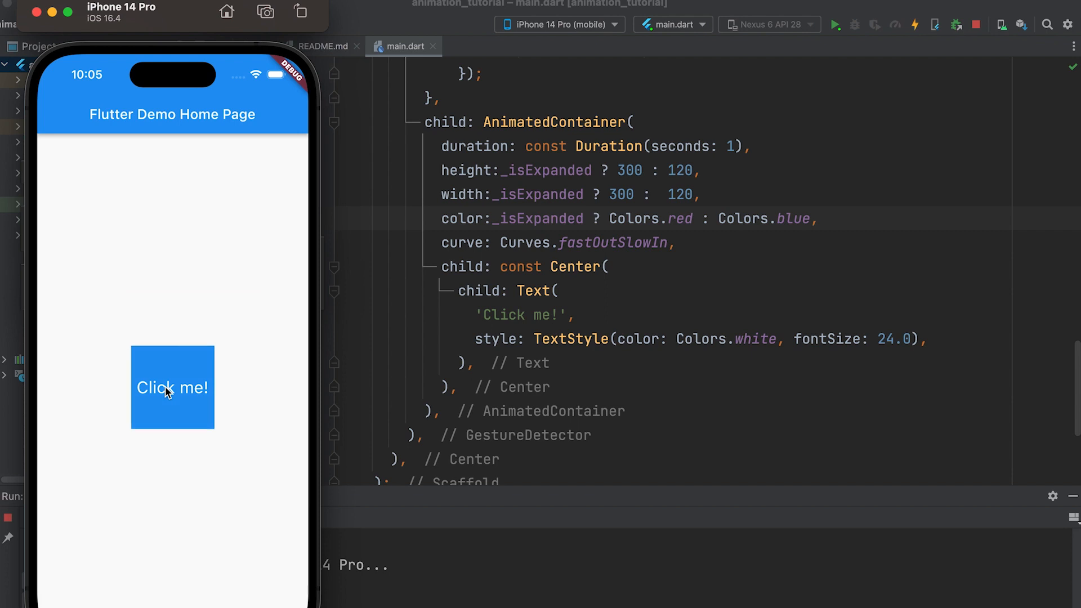
pyautogui.click(171, 386)
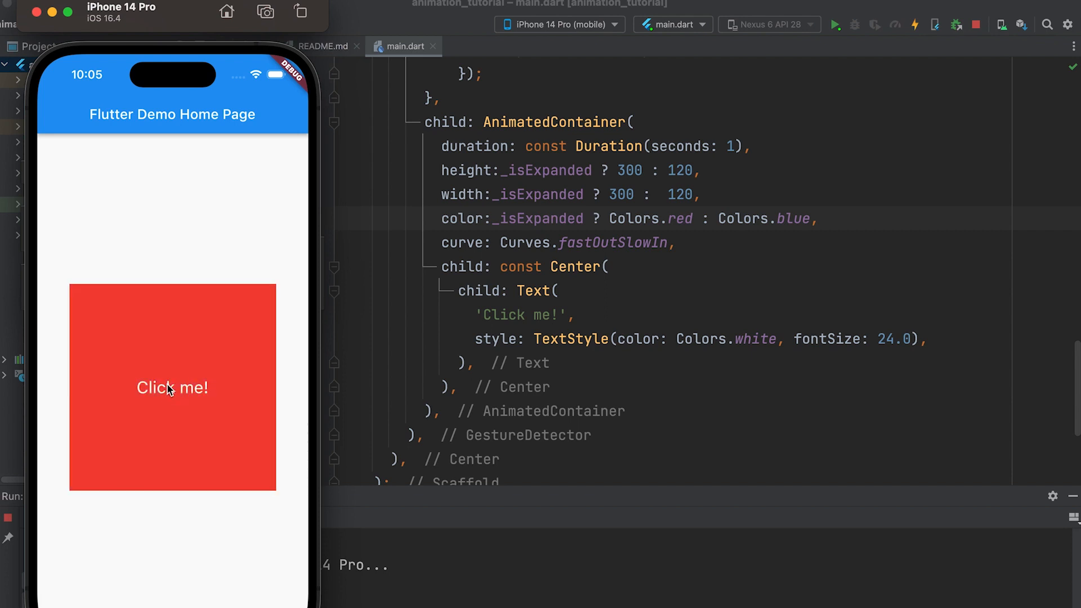